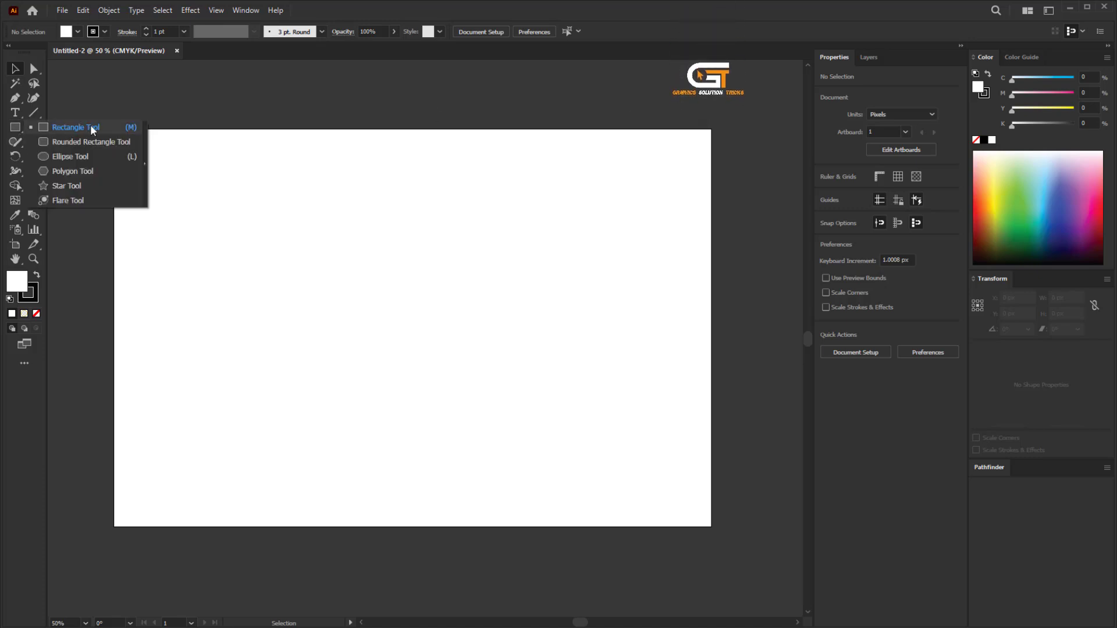
Choose the Rectangle Tool to draw the 1500 x 1000 px artboard-sized base shape
{"action": "left_click", "coordinate": [75, 127]}
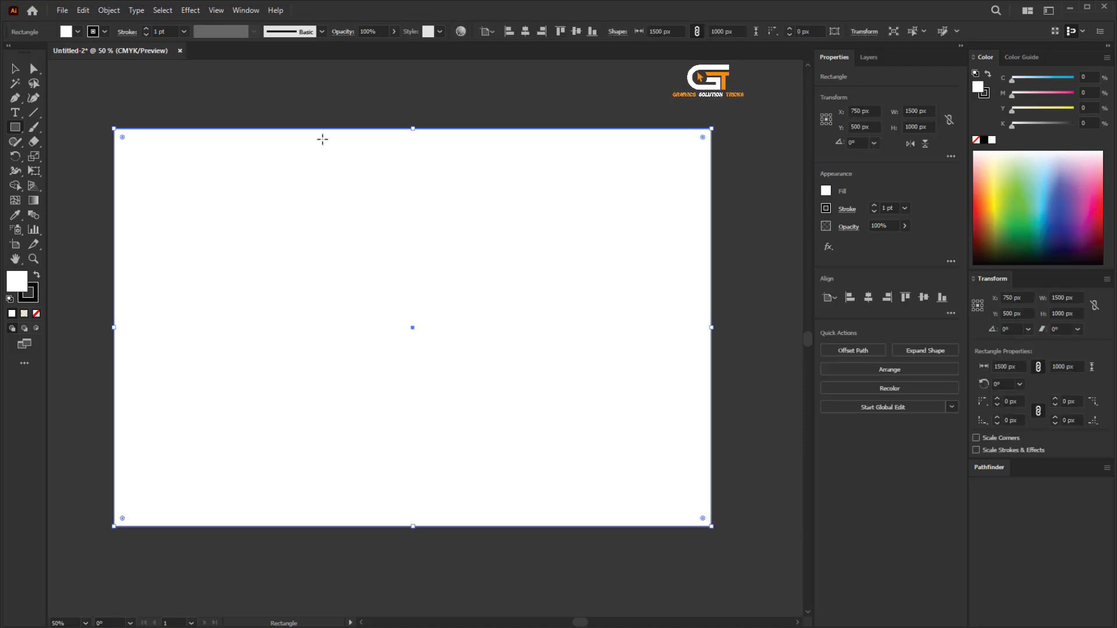
Set the rectangle's stroke to None in Properties > Appearance
{"action": "left_click", "coordinate": [246, 11]}
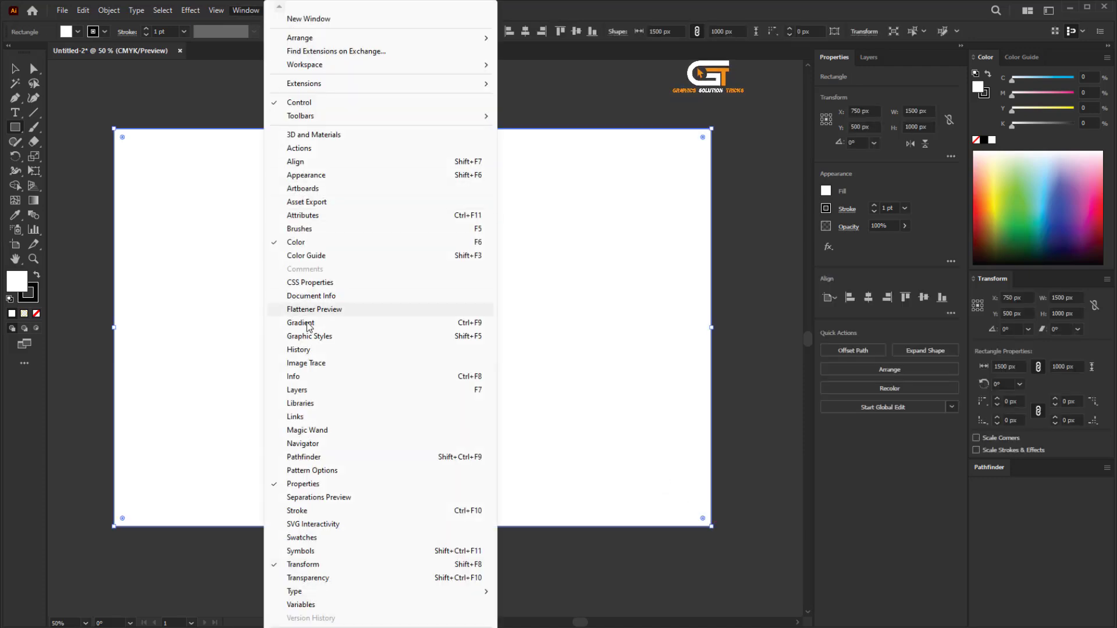
{"action": "mouse_move", "coordinate": [819, 236]}
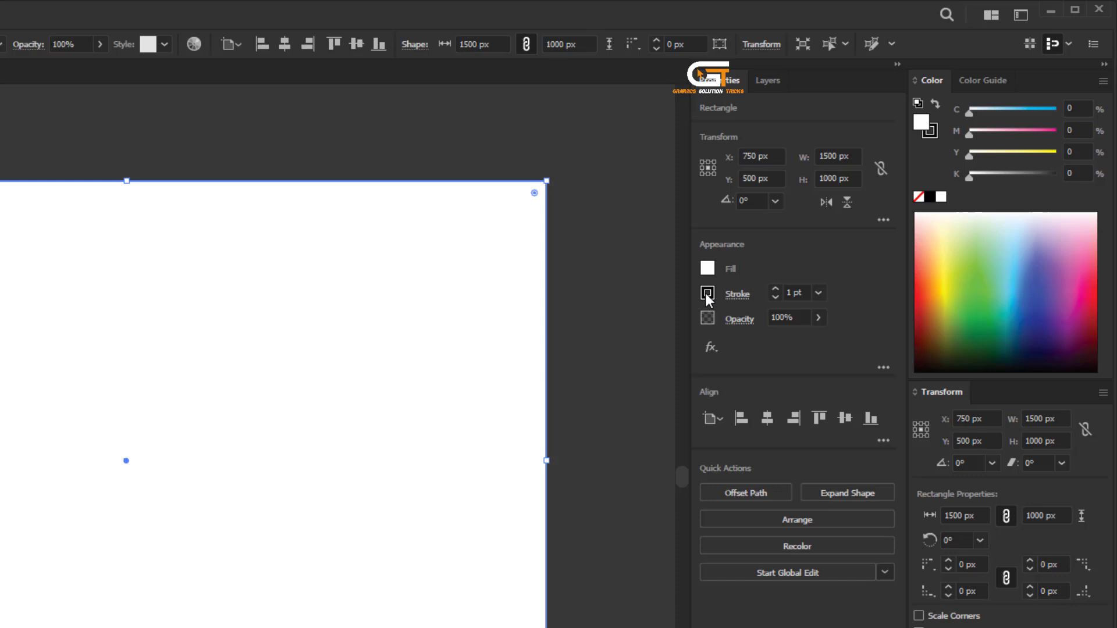
{"action": "left_click", "coordinate": [706, 294]}
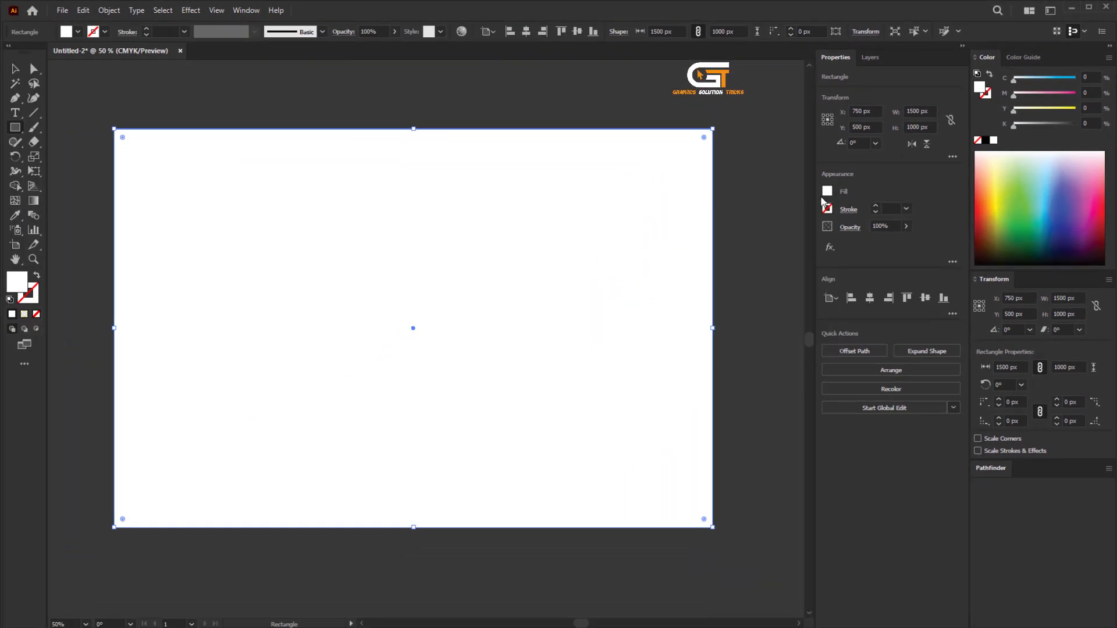
Try yellow and a blue gradient on the rectangle, then settle on a solid black fill
{"action": "left_click", "coordinate": [827, 191]}
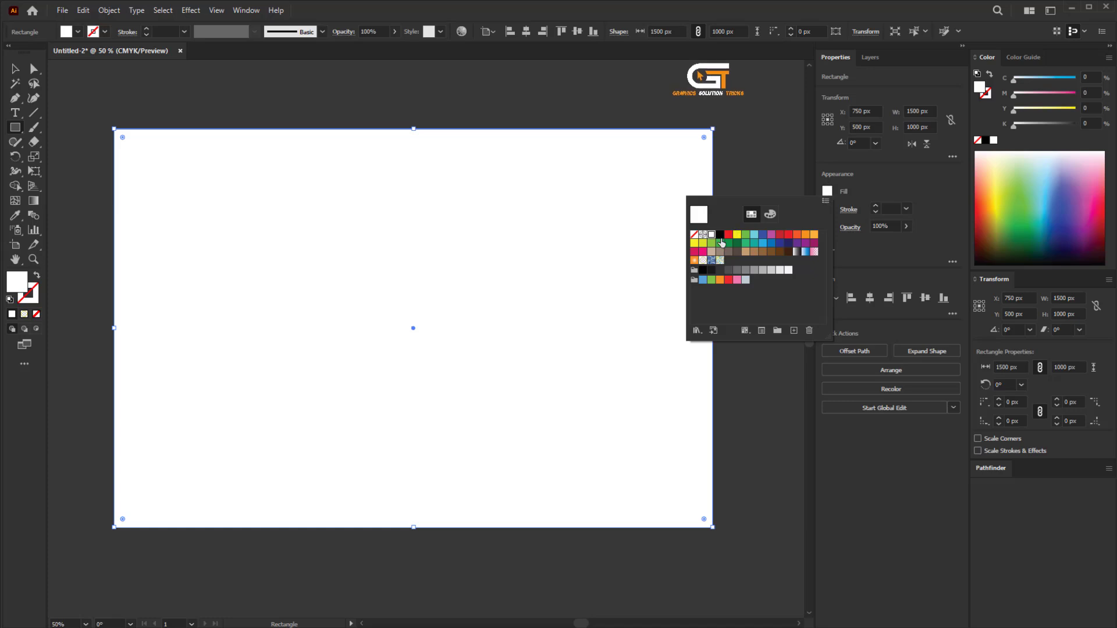
{"action": "left_click", "coordinate": [720, 234]}
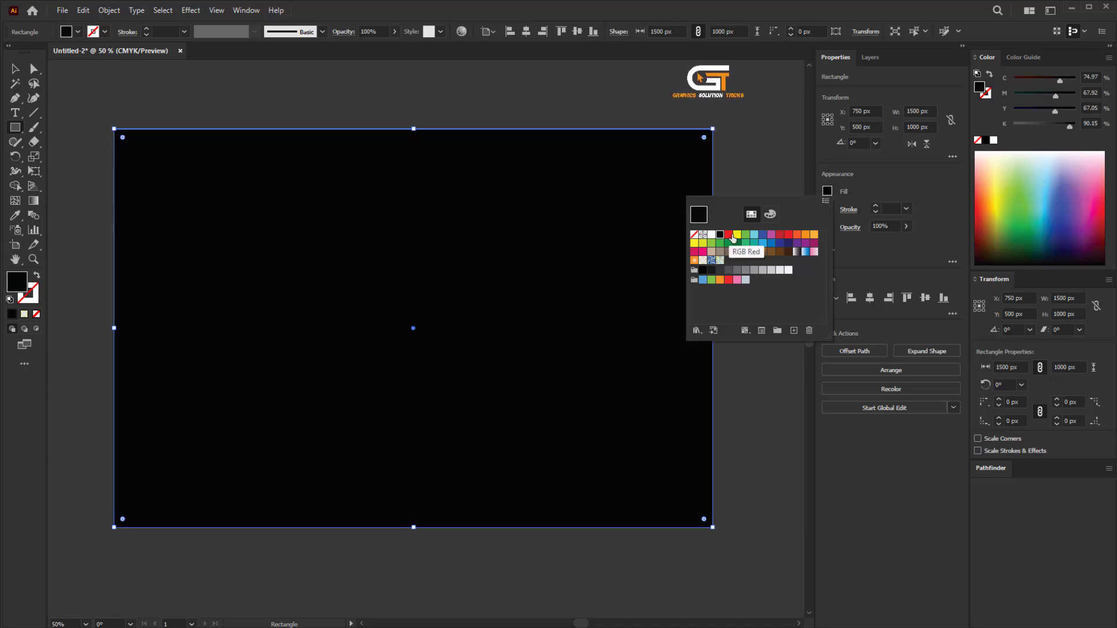
{"action": "left_click", "coordinate": [735, 234]}
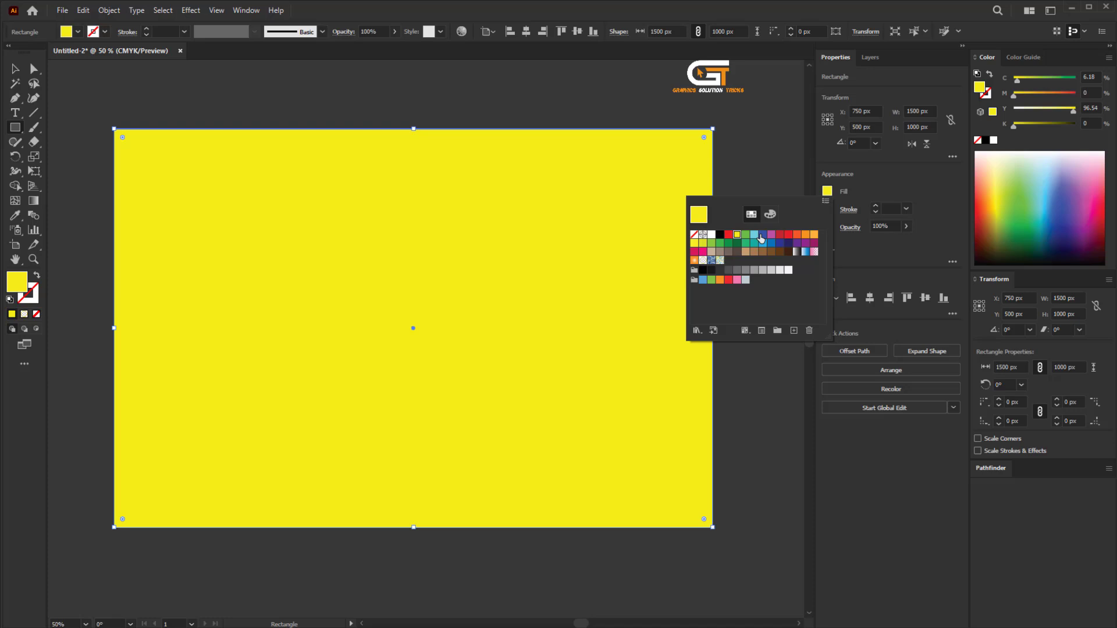
{"action": "left_click", "coordinate": [805, 252]}
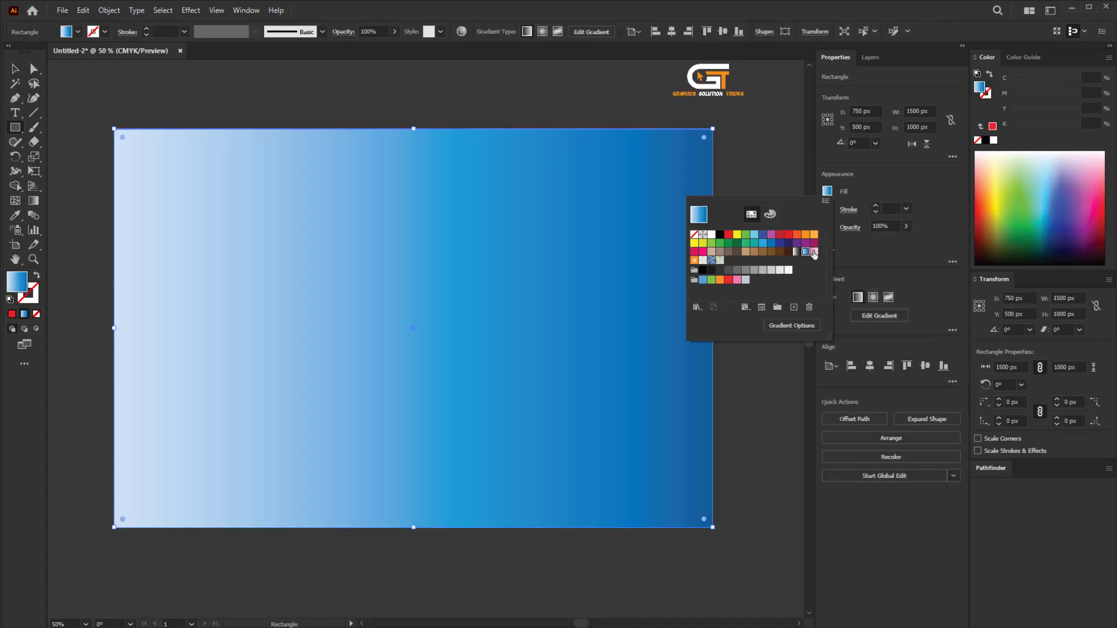
{"action": "left_click", "coordinate": [719, 235]}
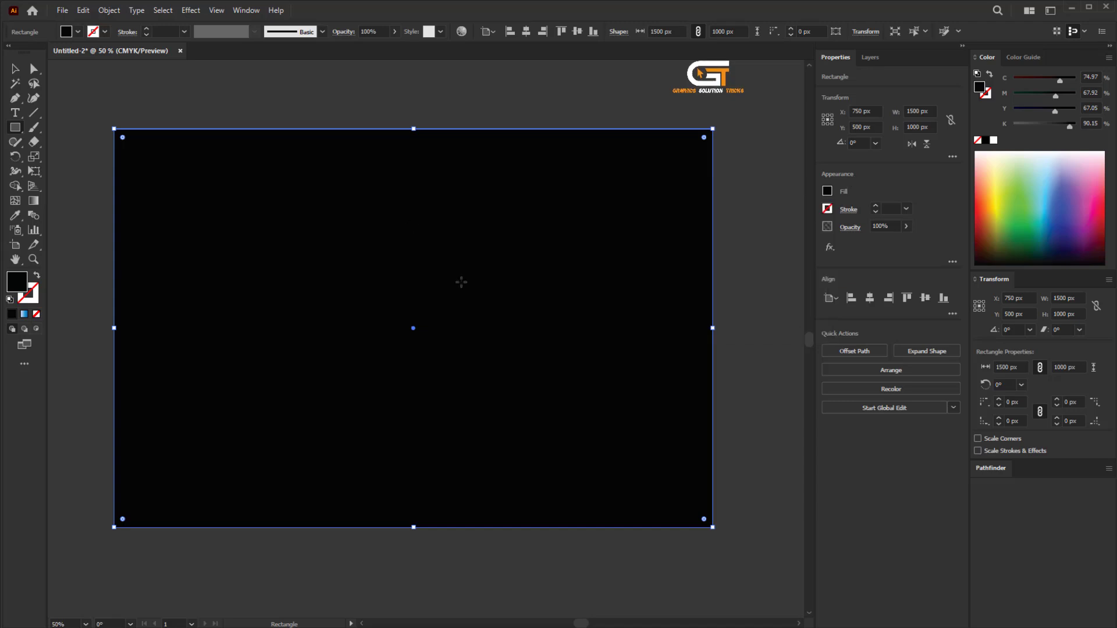
Switch to the Direct Selection Tool and bring up the Window menu's panel list
{"action": "left_click", "coordinate": [33, 69]}
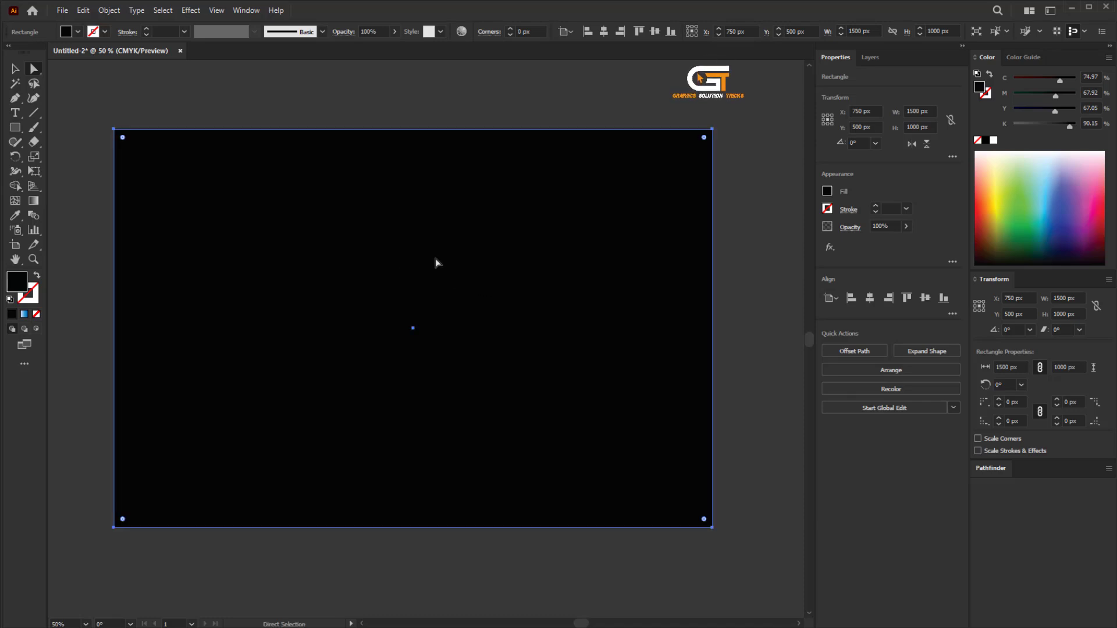
{"action": "left_click", "coordinate": [245, 10]}
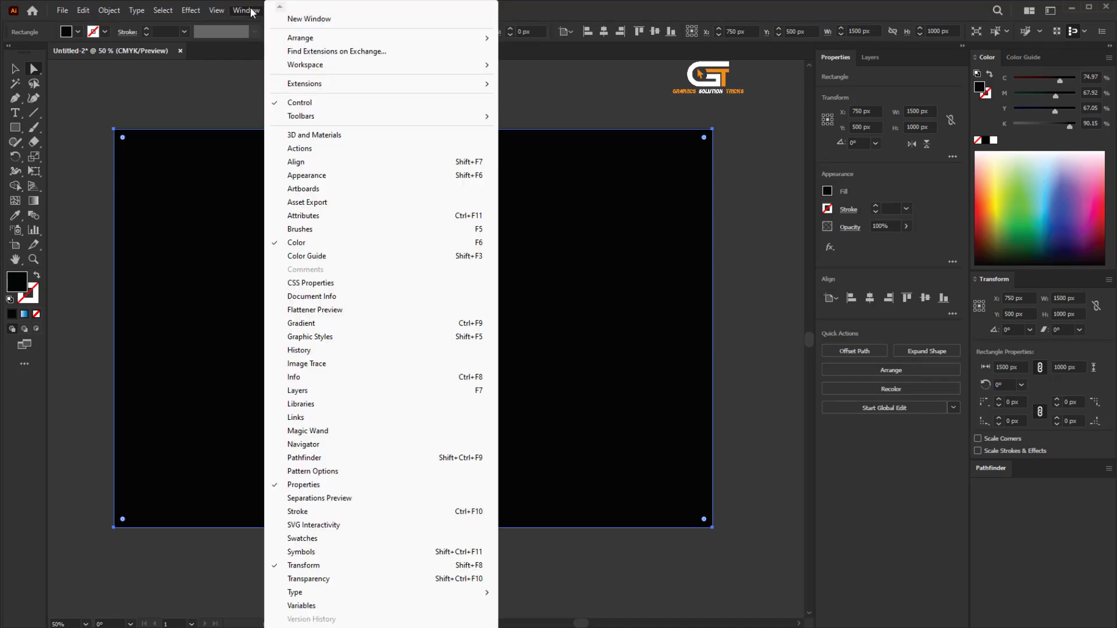
{"action": "mouse_move", "coordinate": [310, 393]}
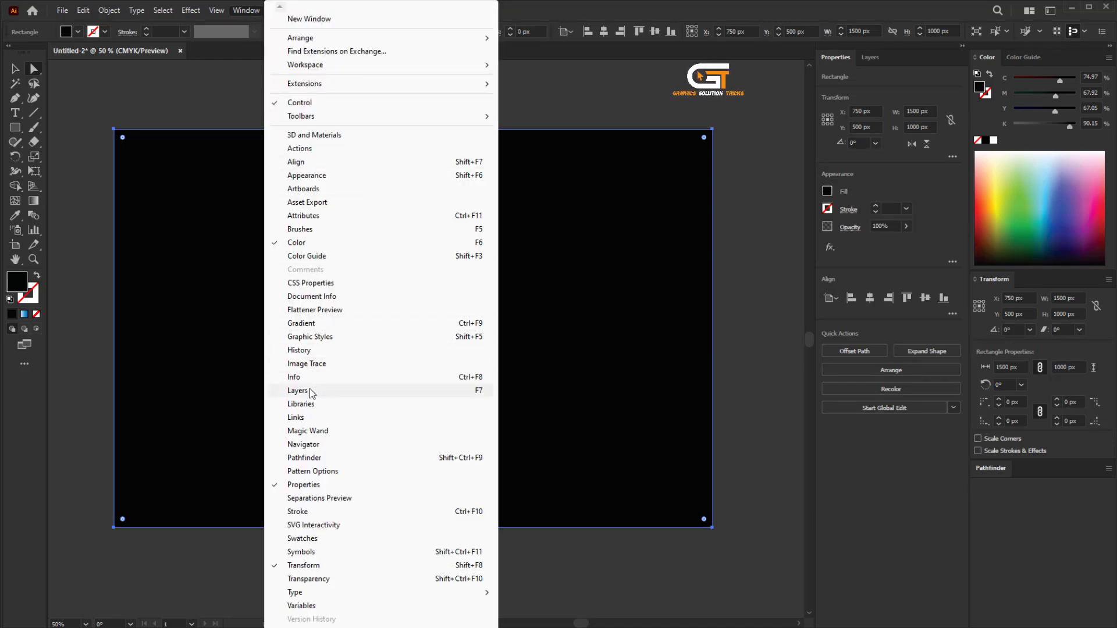
Show the Layers panel with Layer 1 holding the black rectangle
{"action": "left_click", "coordinate": [297, 391]}
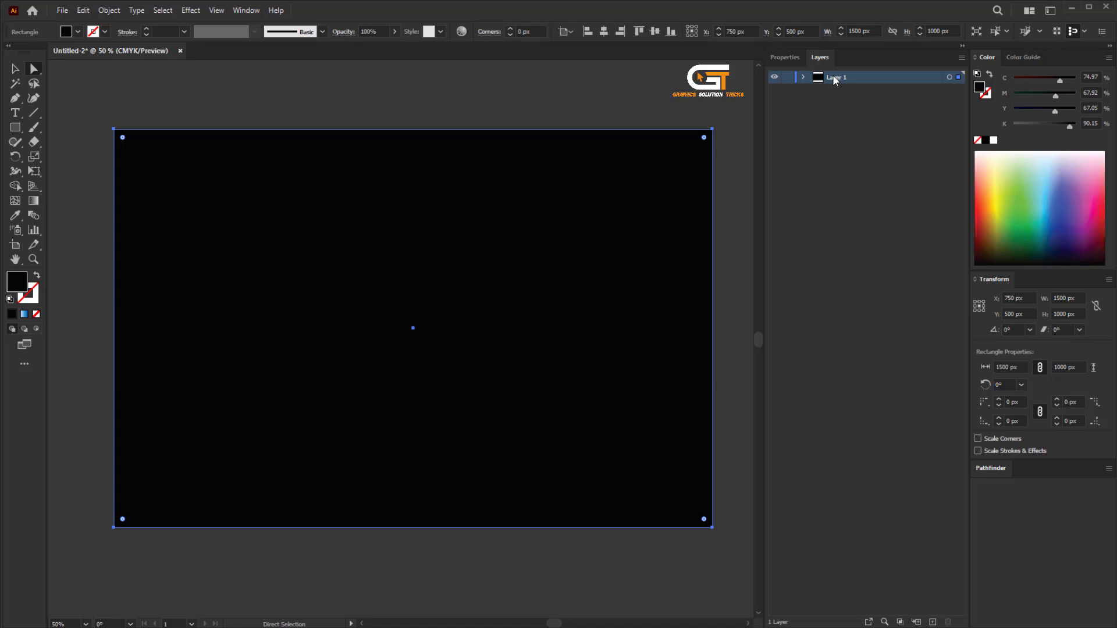